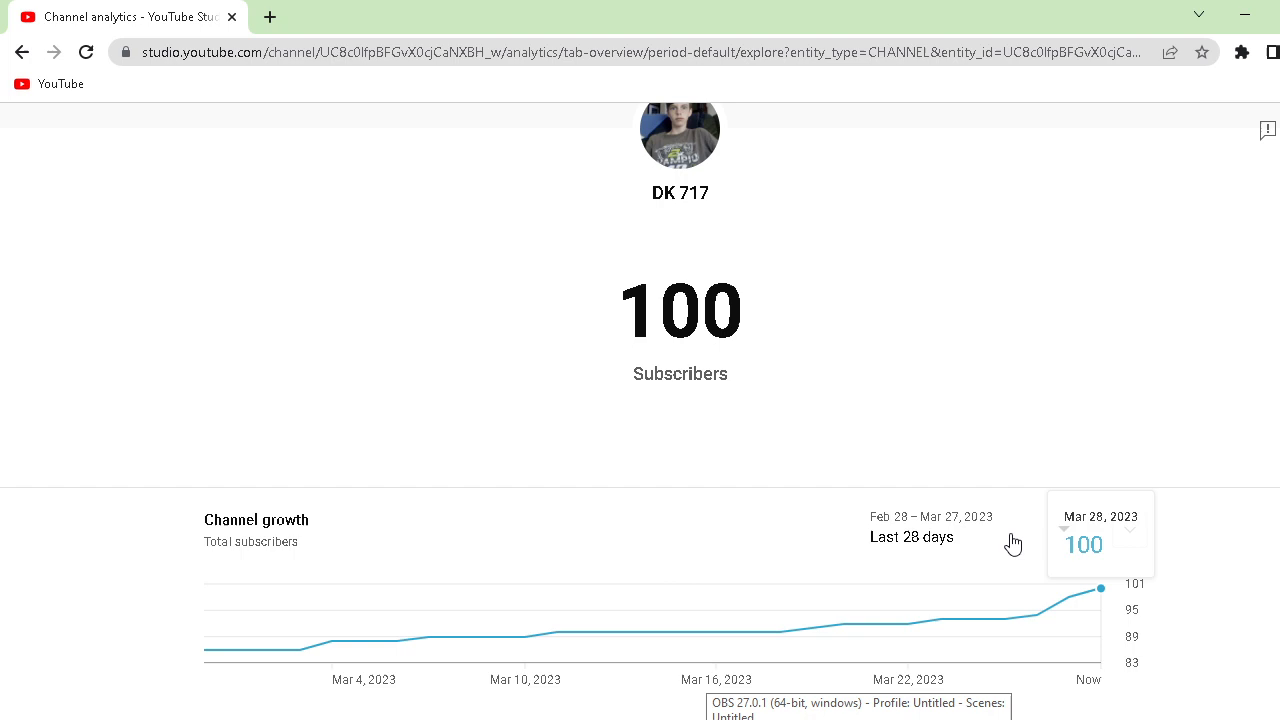
# Switch the Channel growth date range from Last 28 days to Lifetime (May 2021 onward).
pyautogui.click(912, 536)
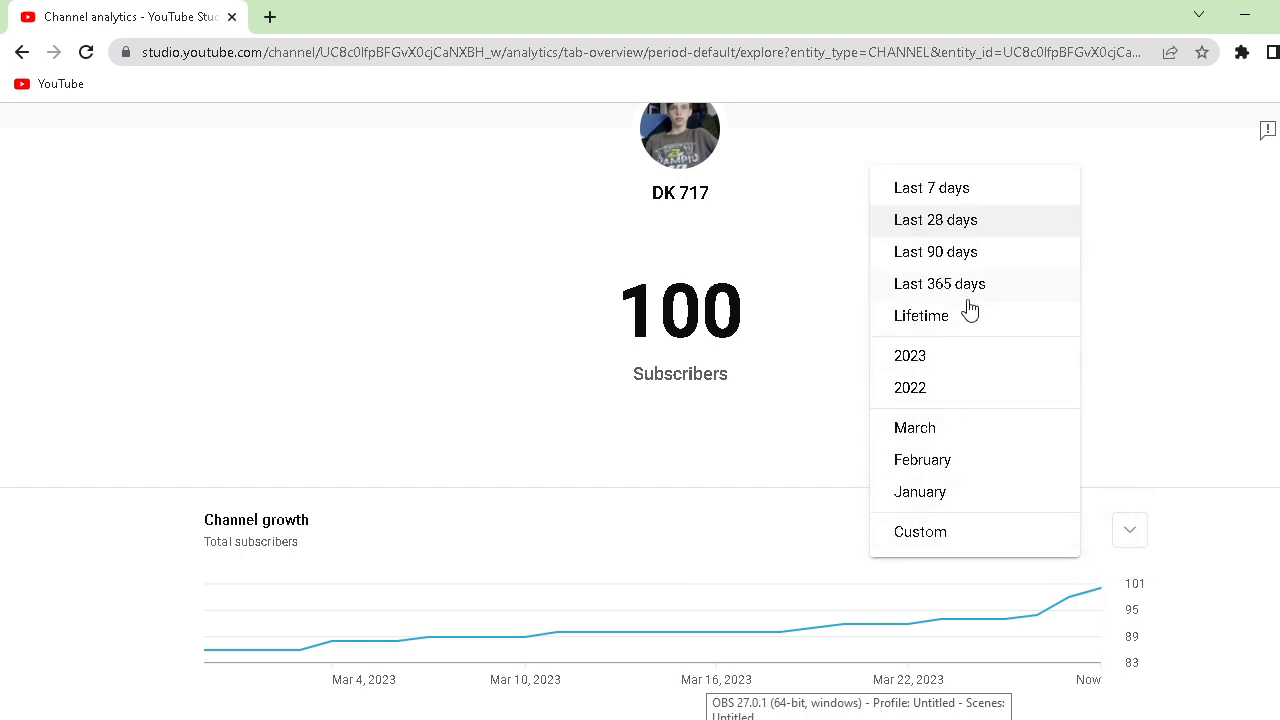
pyautogui.click(920, 316)
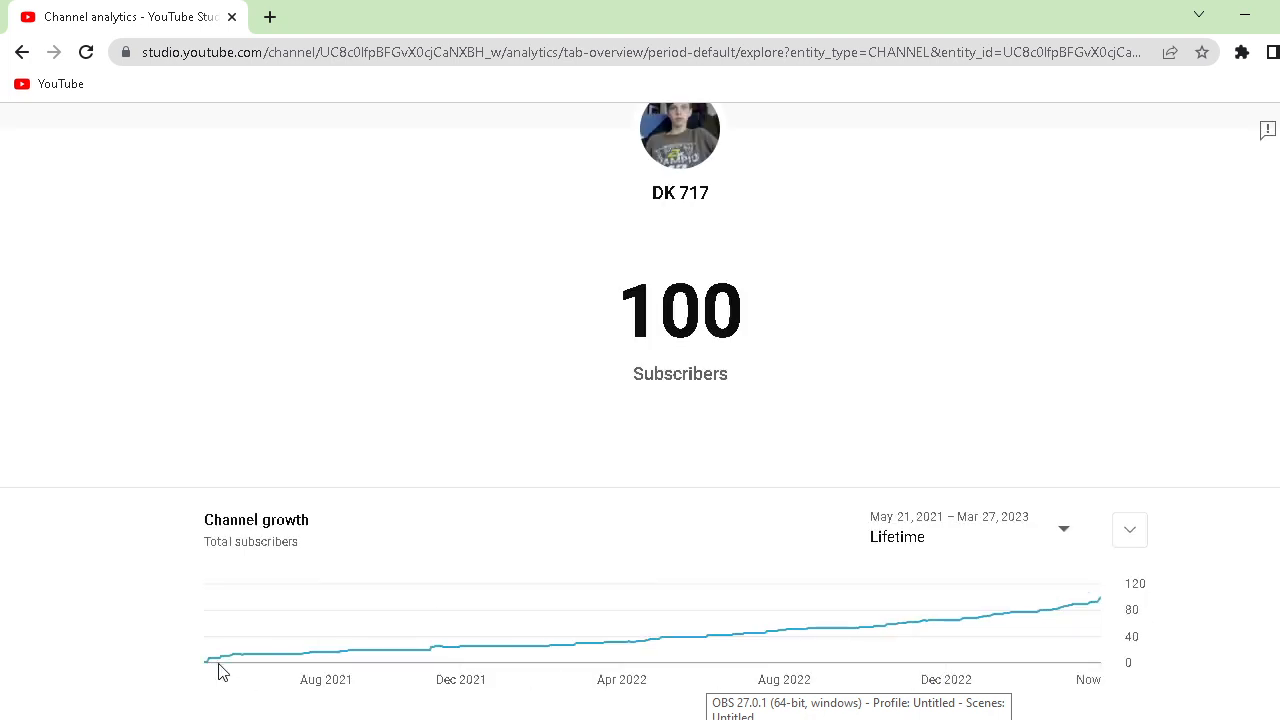
pyautogui.moveTo(210, 660)
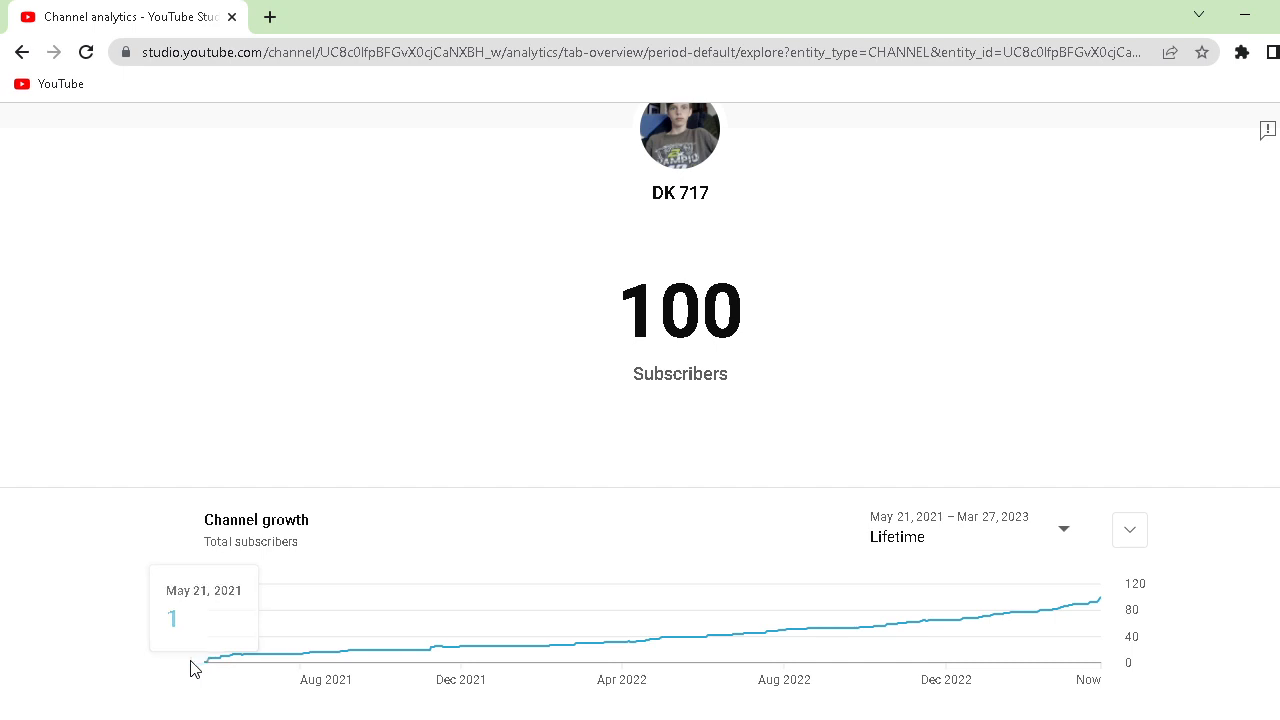
pyautogui.moveTo(208, 668)
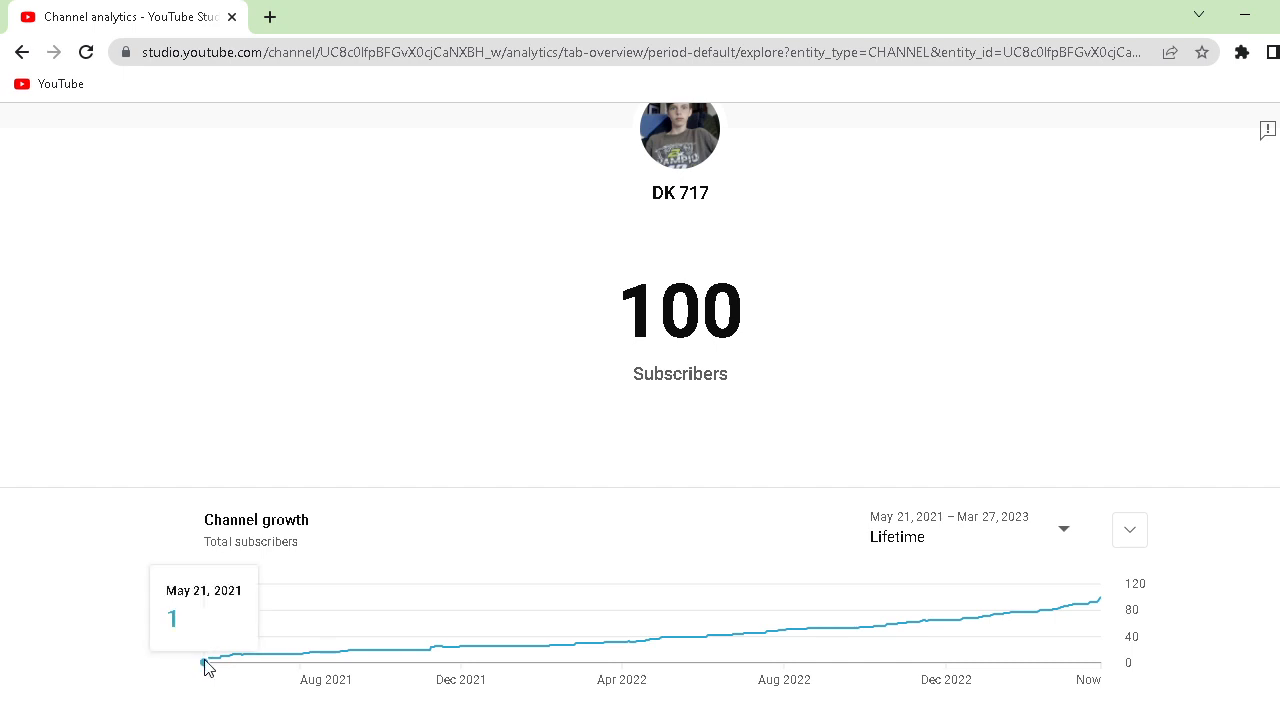
pyautogui.scroll(-3)
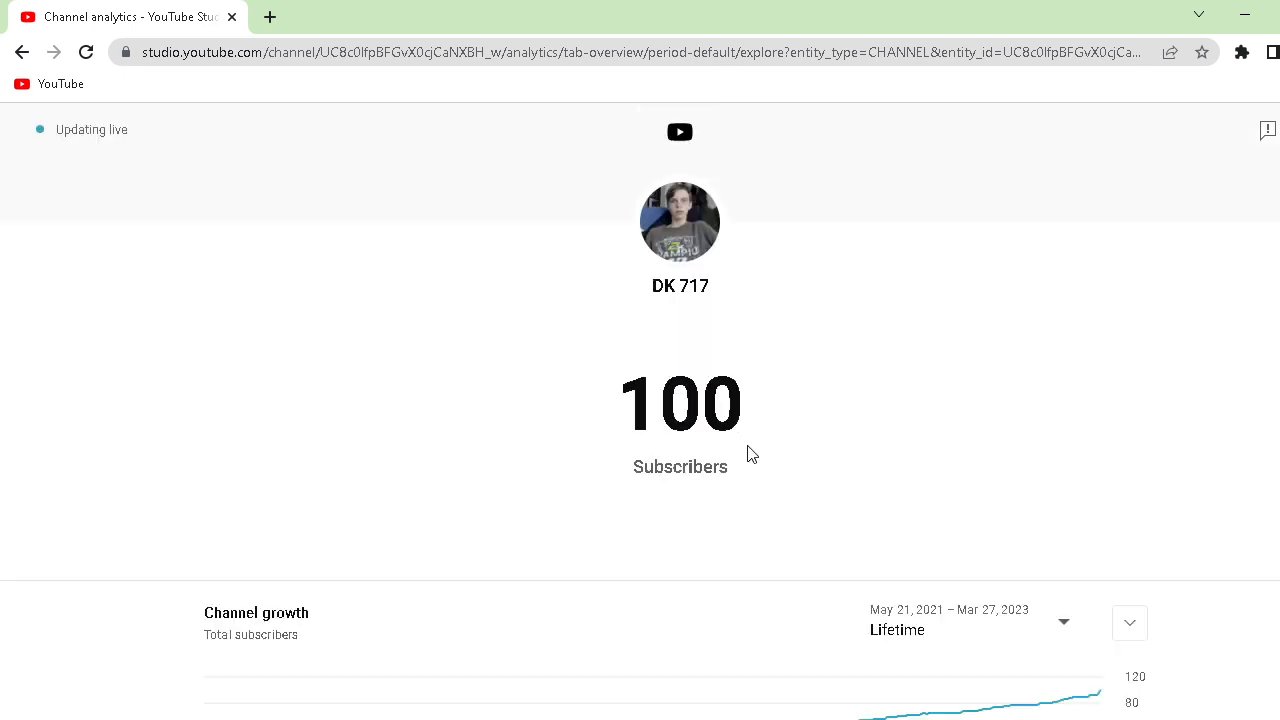
pyautogui.moveTo(976, 556)
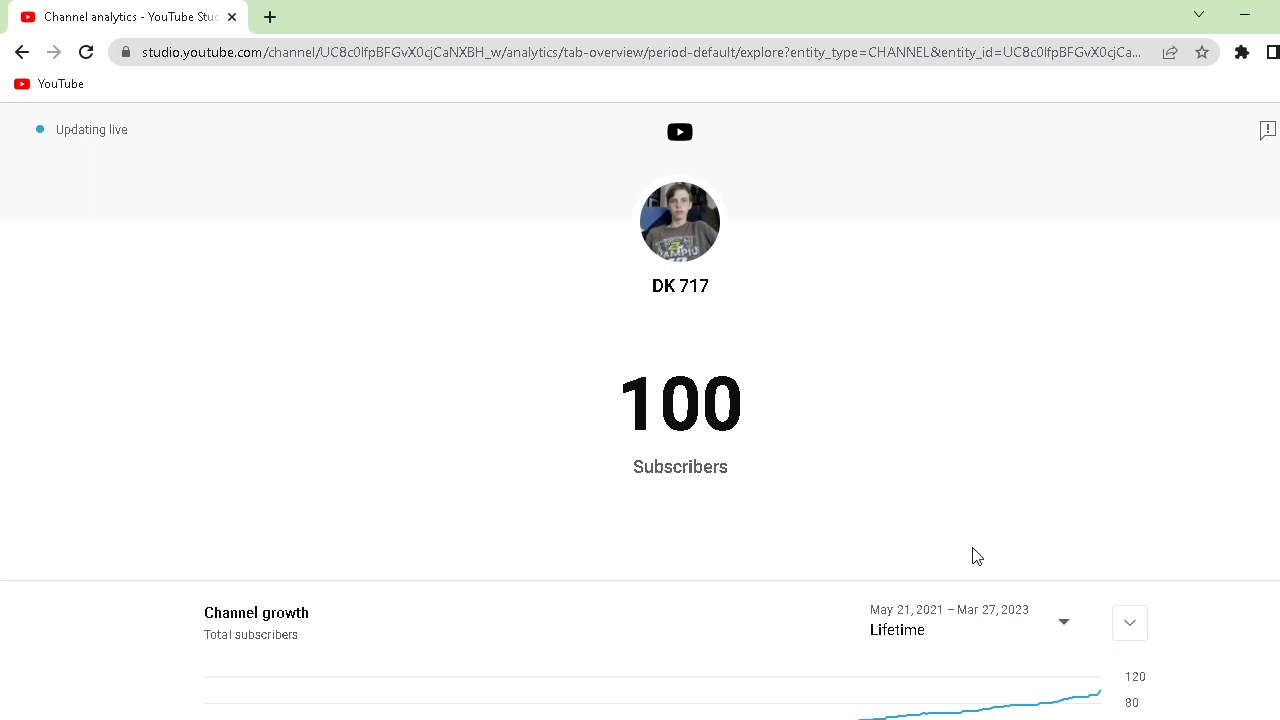
pyautogui.moveTo(890, 704)
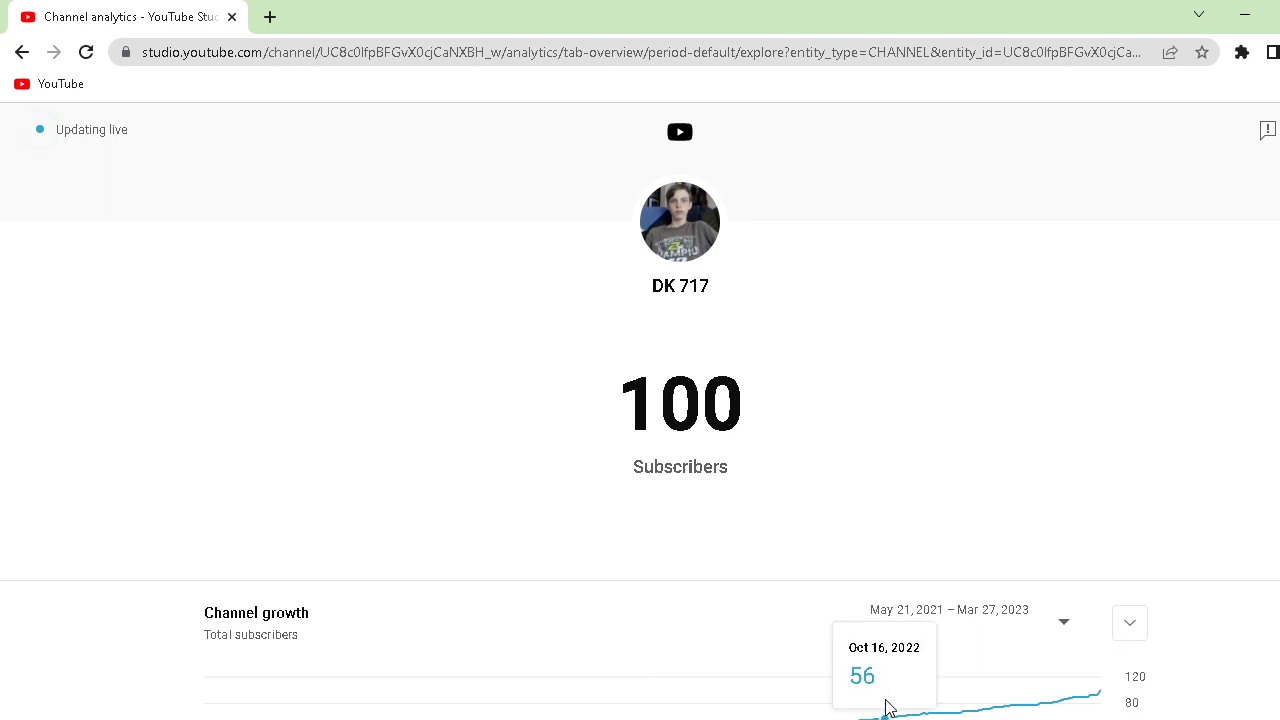
pyautogui.moveTo(876, 716)
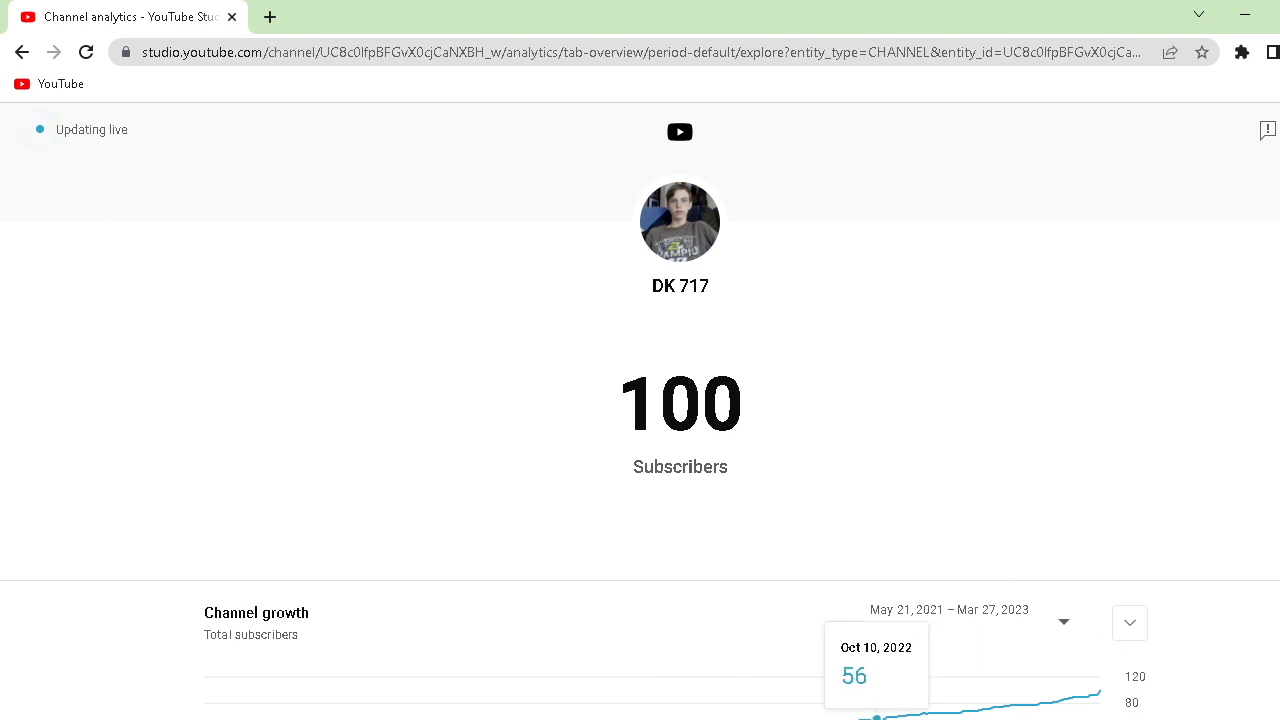